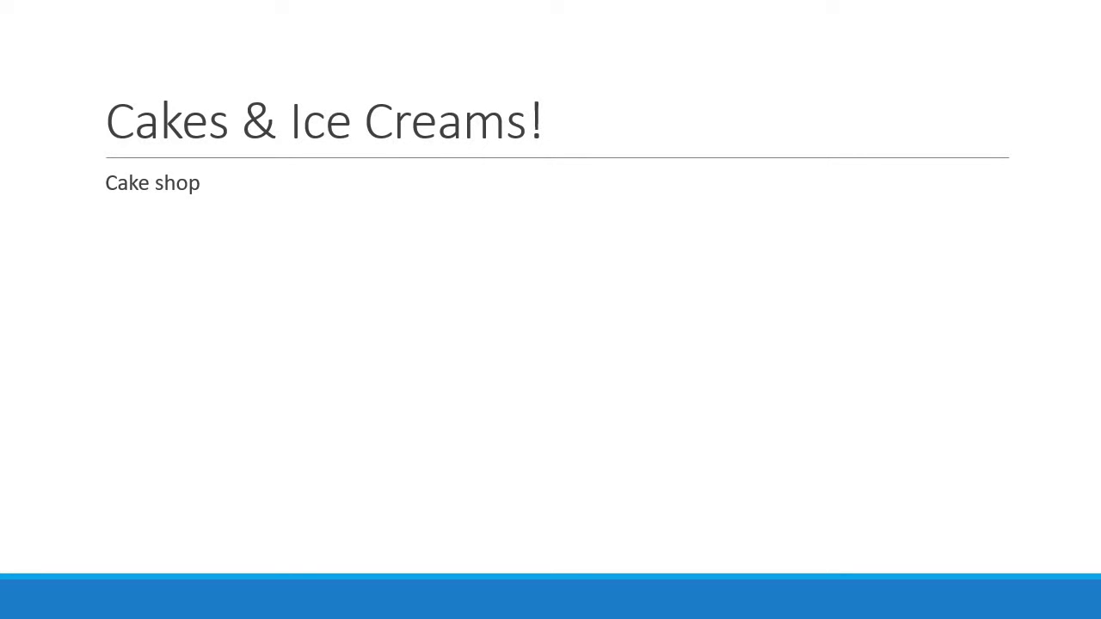
pyautogui.write('Cakes stored on the shelf')
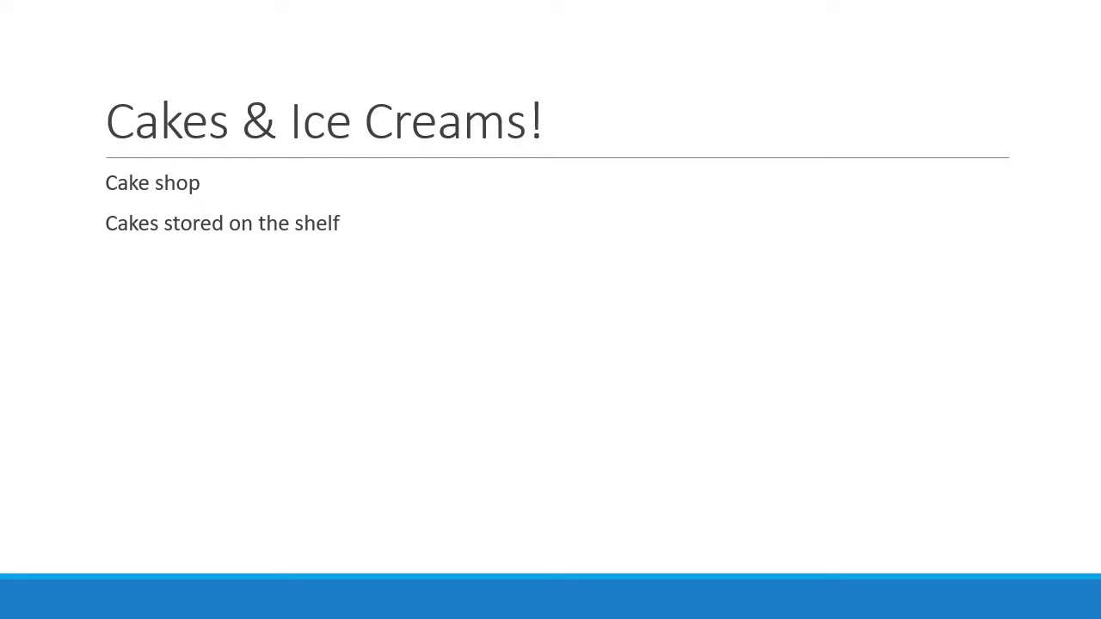